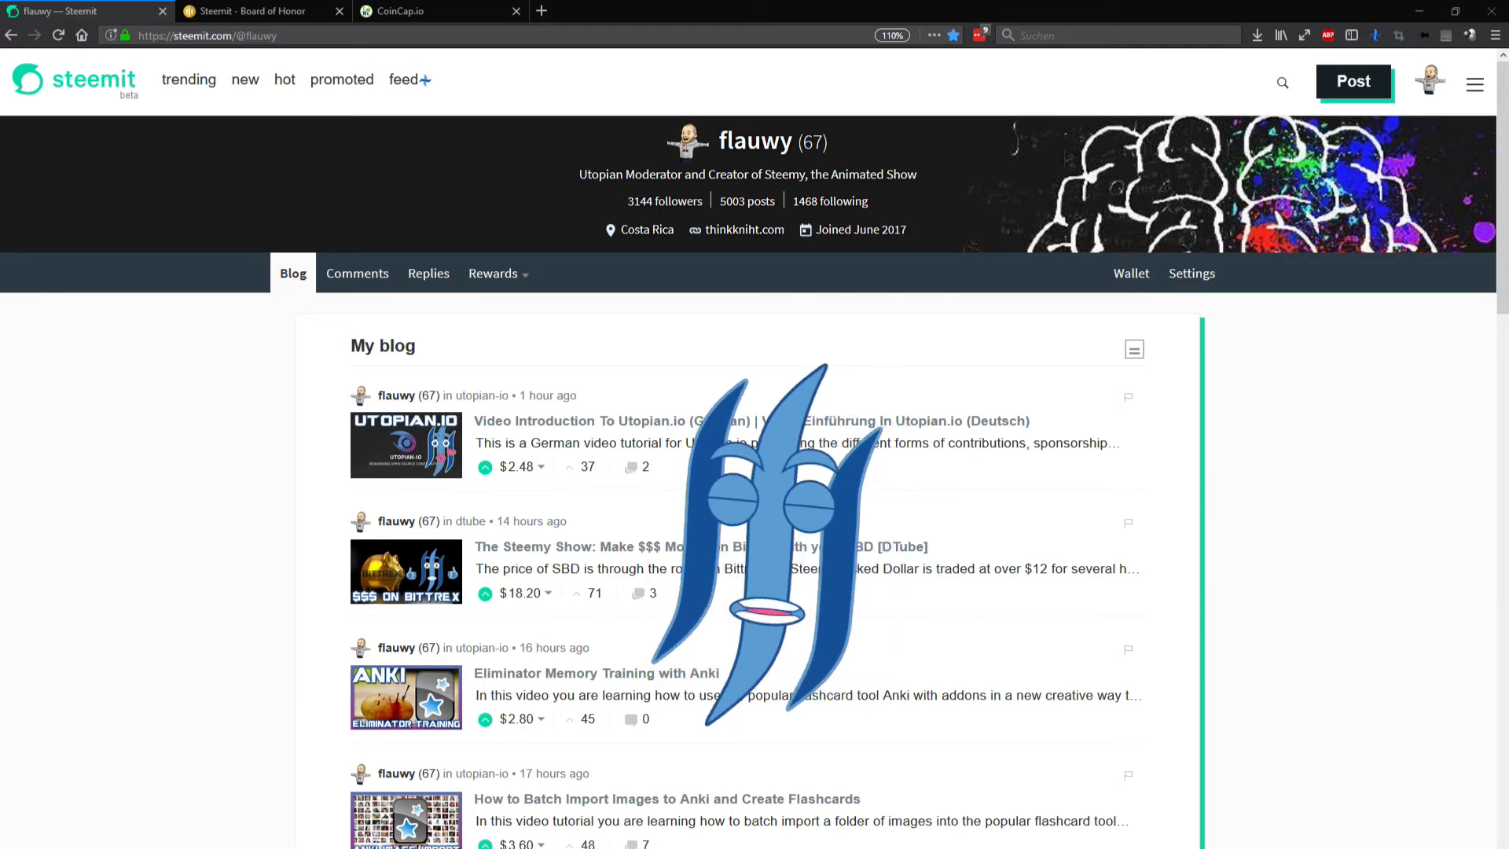
# - Switch to the CoinCap.io rankings filtered 'stee', showing STEEM and Steem Dollars prices
pyautogui.click(438, 11)
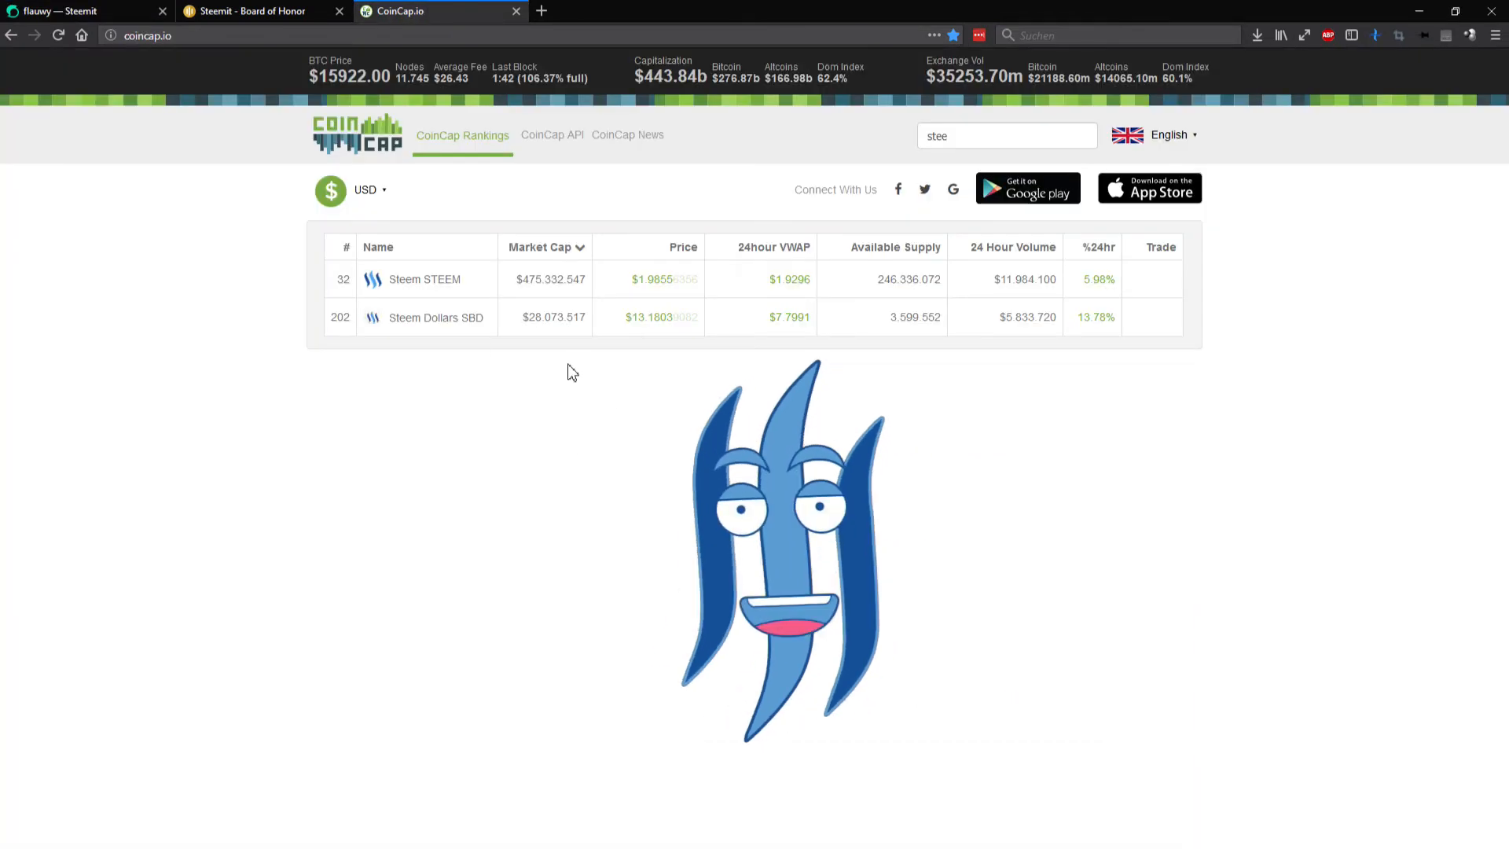